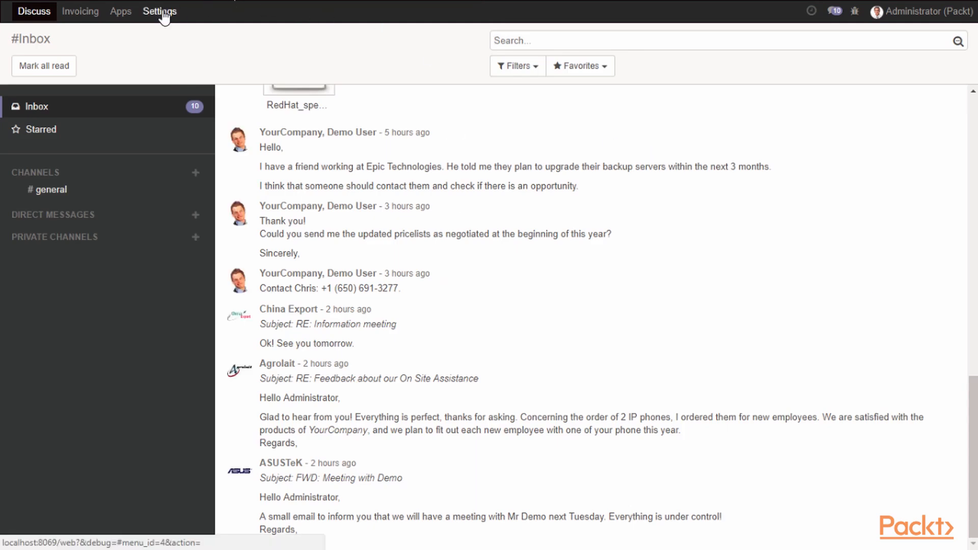
Step: Enable Show Full Accounting Features on the Administrator user and save the access rights
click(159, 11)
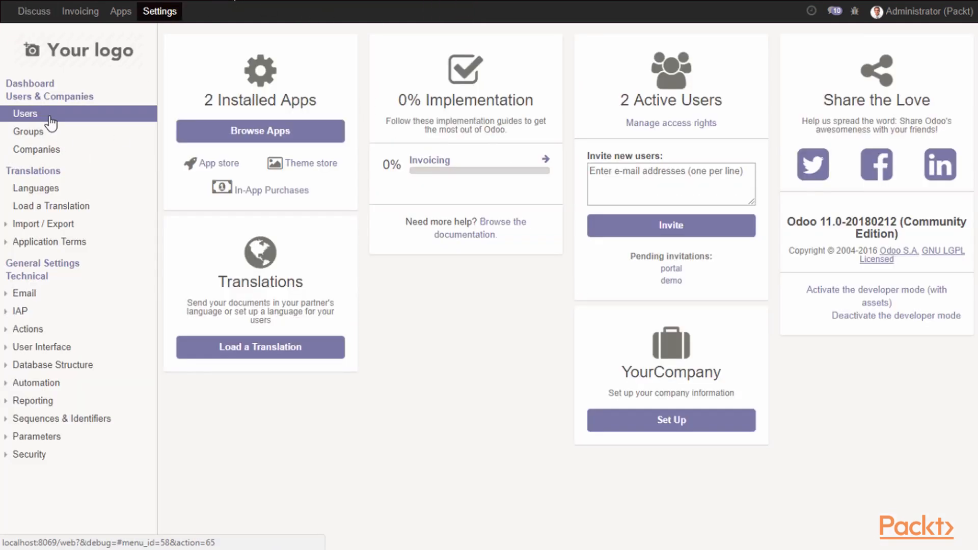
click(25, 114)
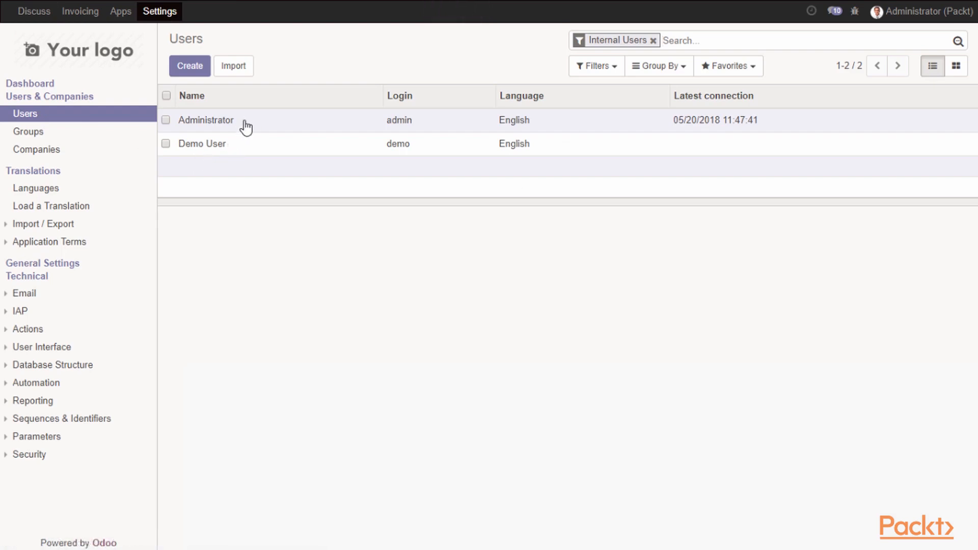
click(206, 120)
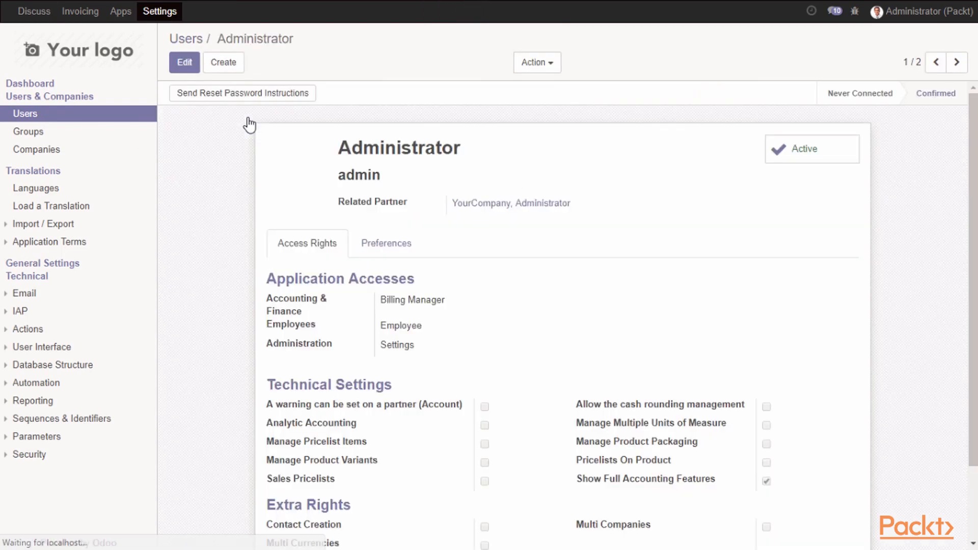
click(183, 61)
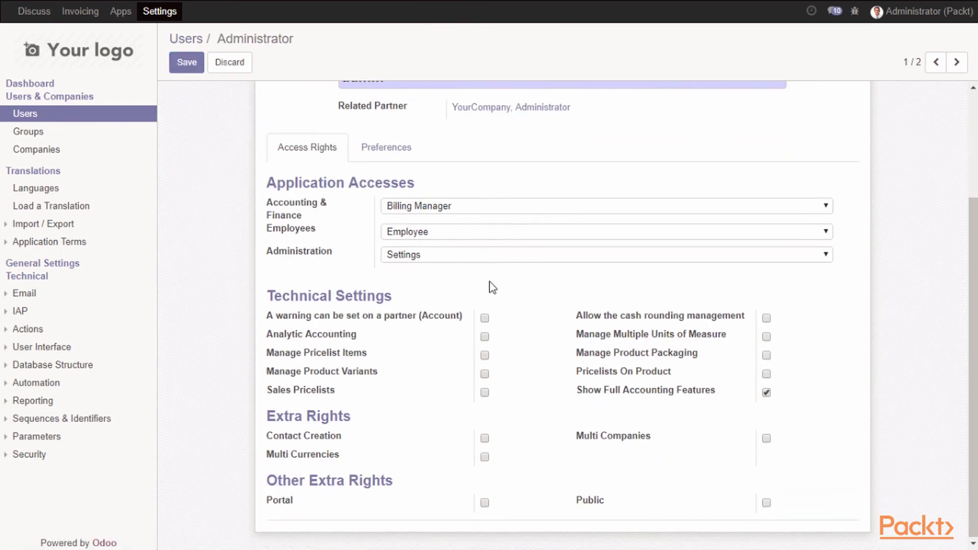
mouse_move(646, 389)
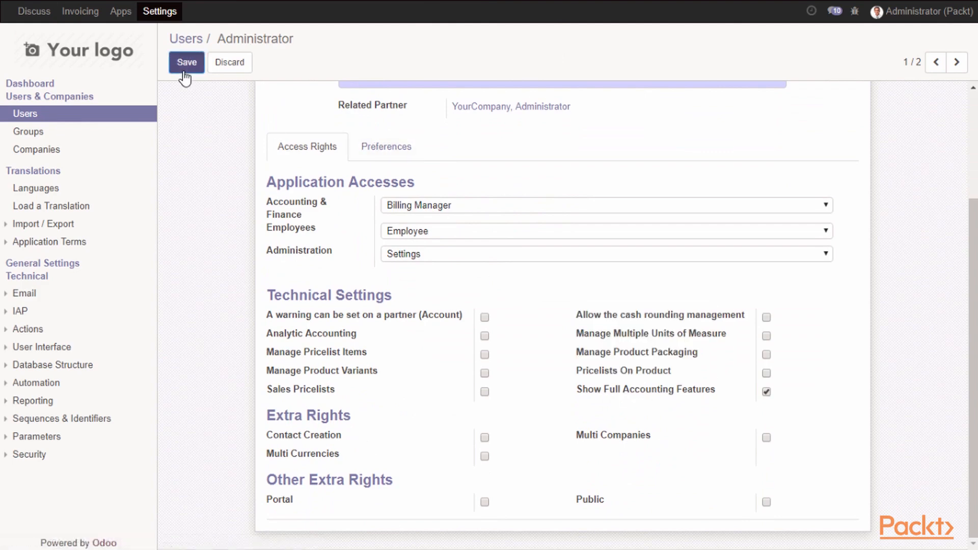
click(186, 62)
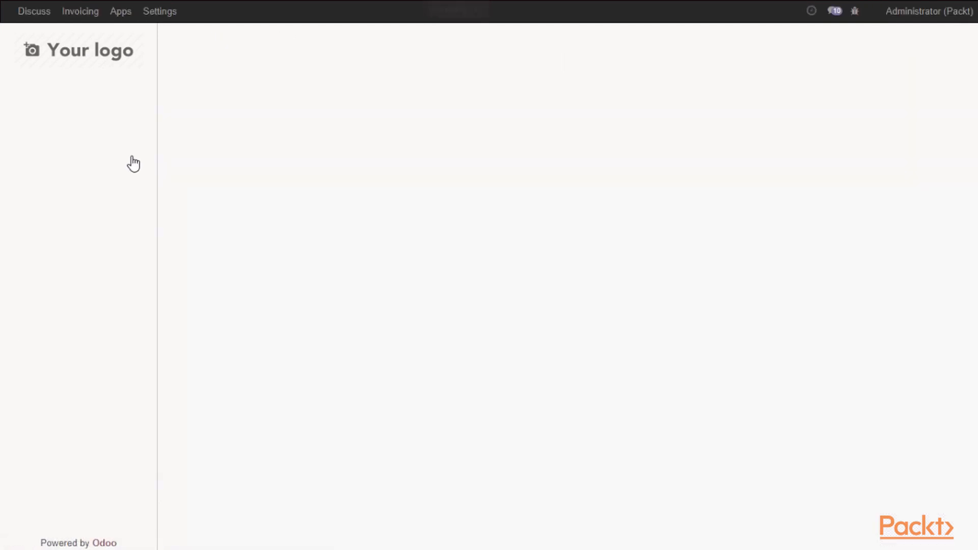
Step: Go to Invoicing's Chart of Accounts and open the 101401 Bank account record
click(80, 11)
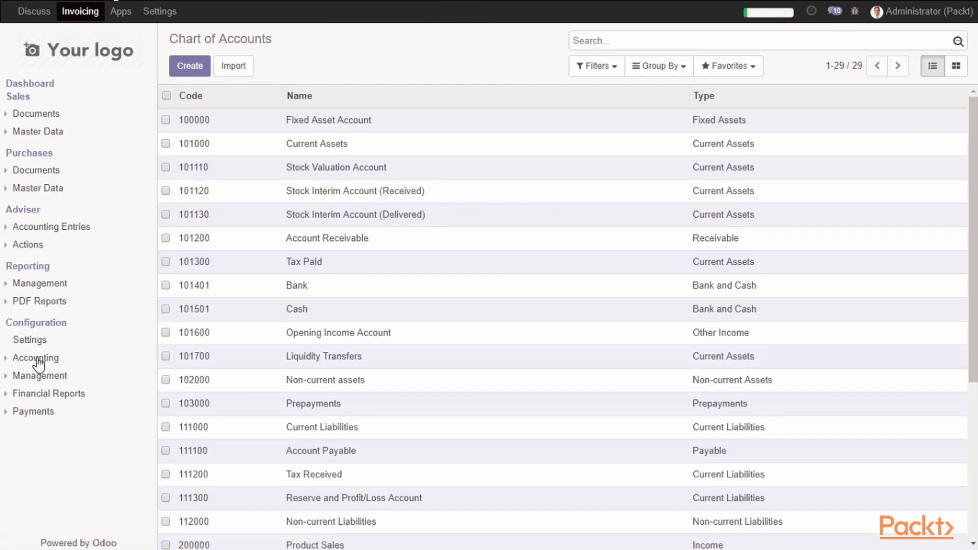
click(35, 358)
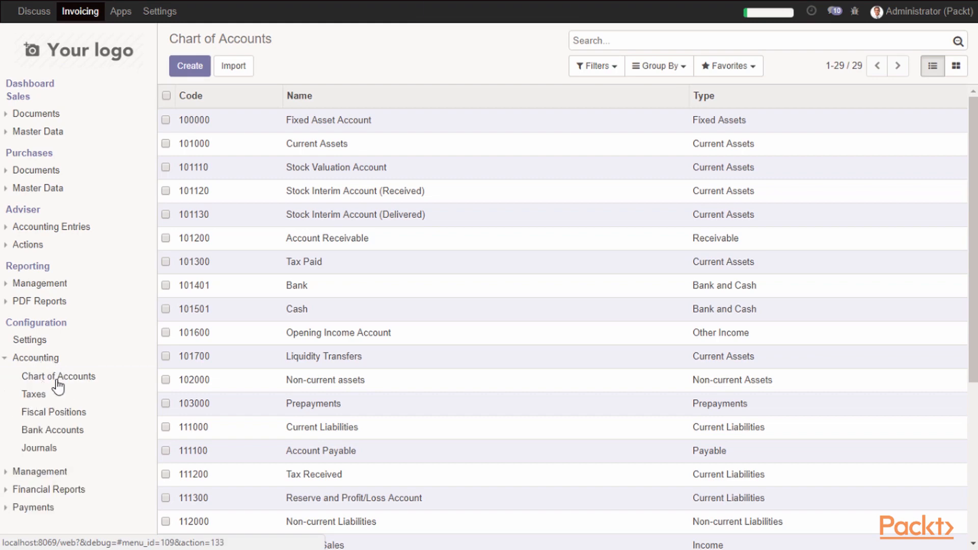
click(58, 376)
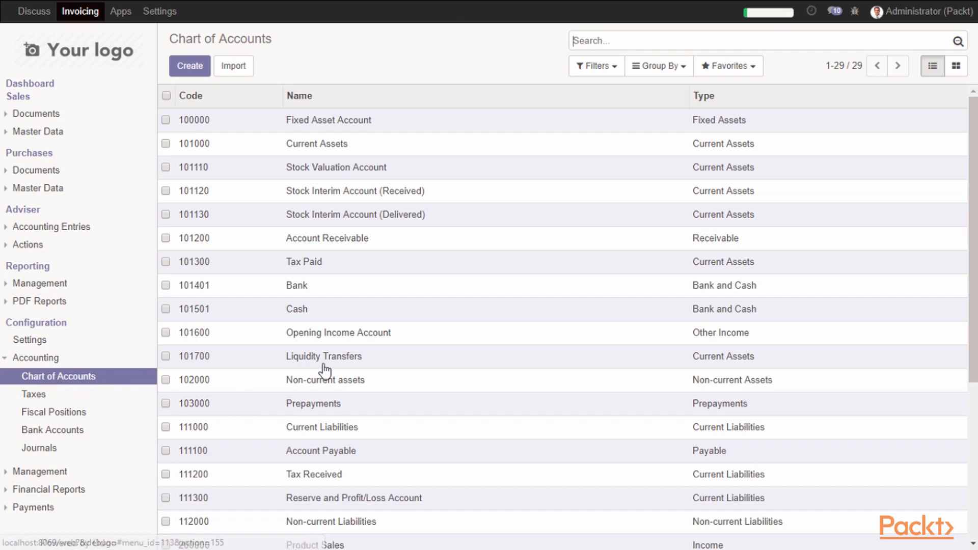
mouse_move(348, 342)
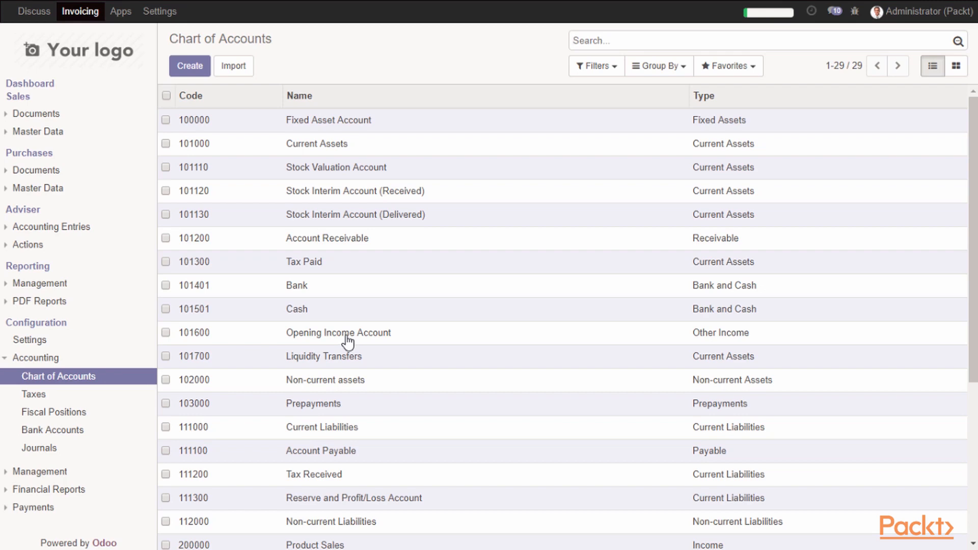
mouse_move(368, 284)
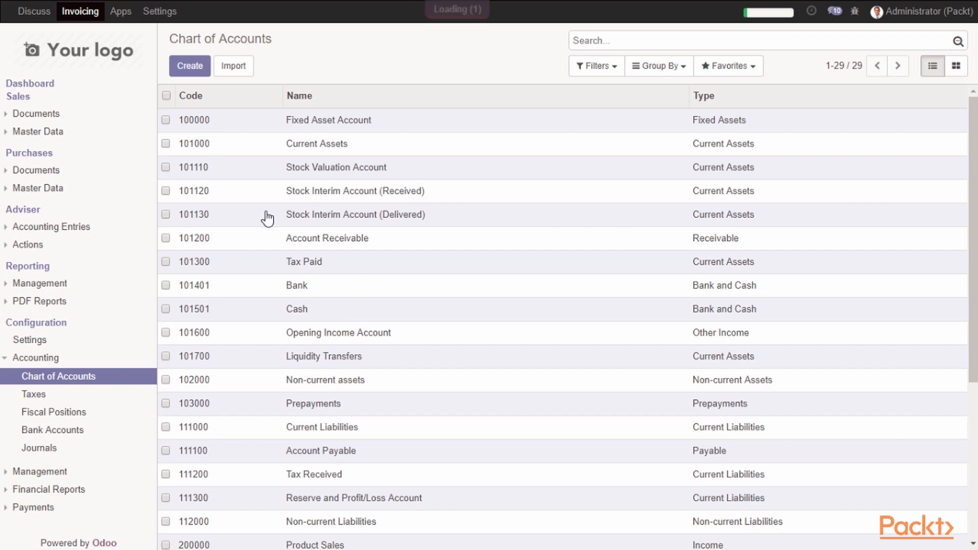
click(297, 285)
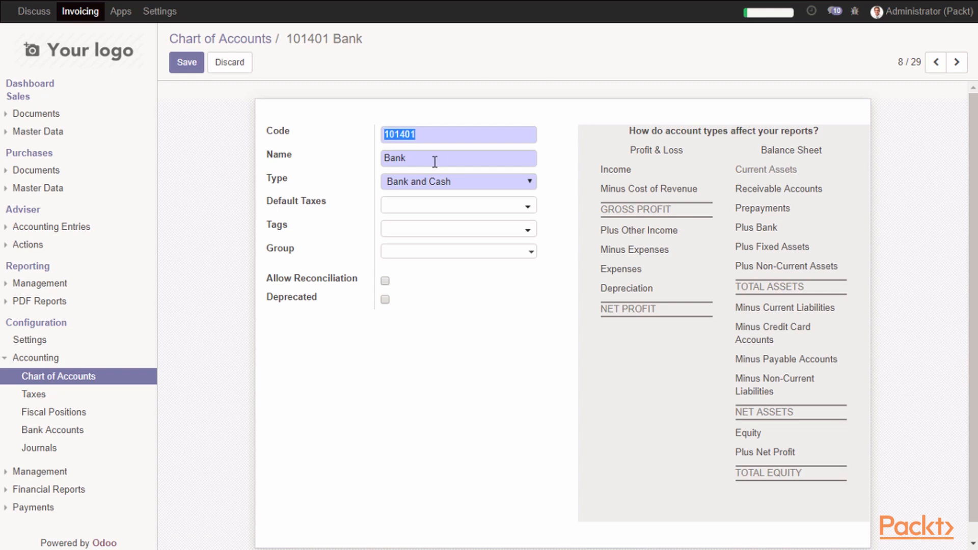
mouse_move(459, 183)
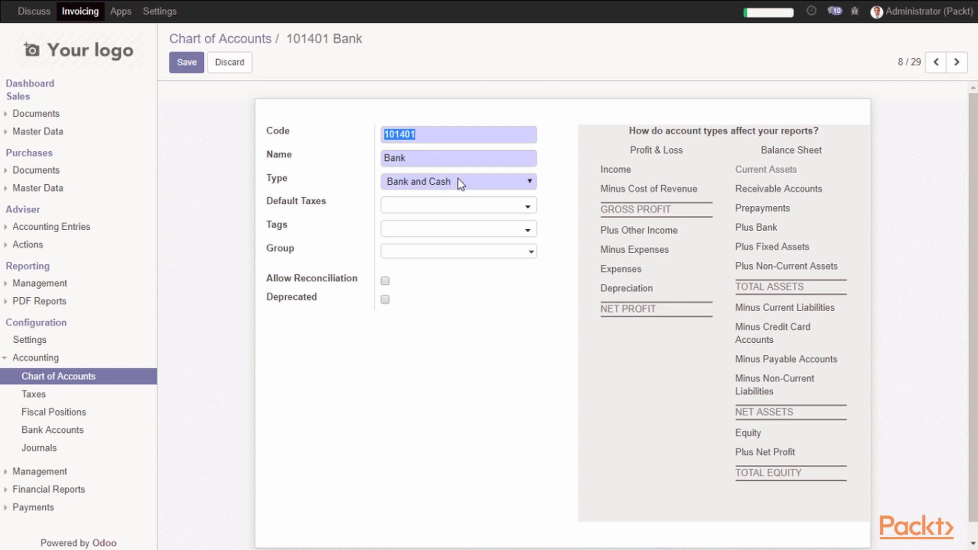
Step: Change account 101401 Bank's type from Receivable to Bank and Cash and save it
click(458, 182)
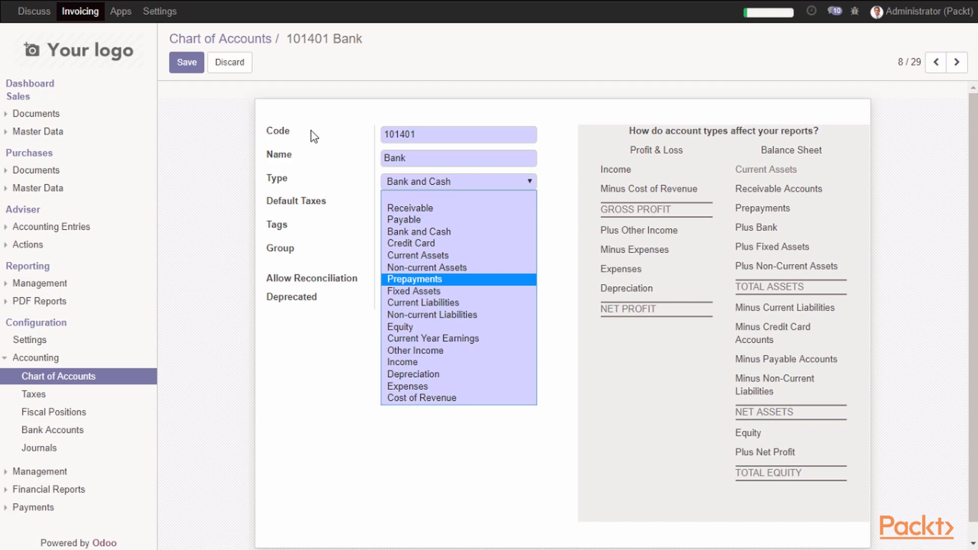
mouse_move(792, 167)
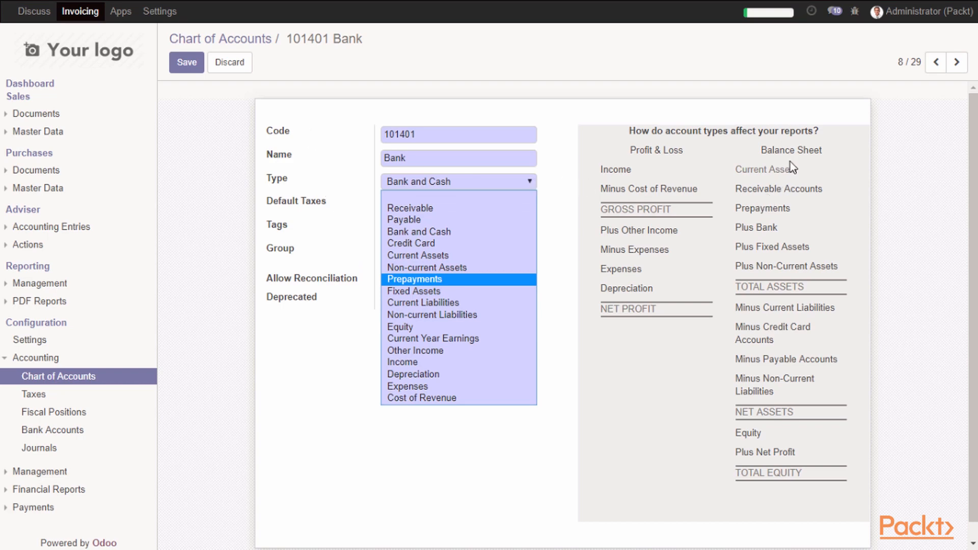
mouse_move(463, 208)
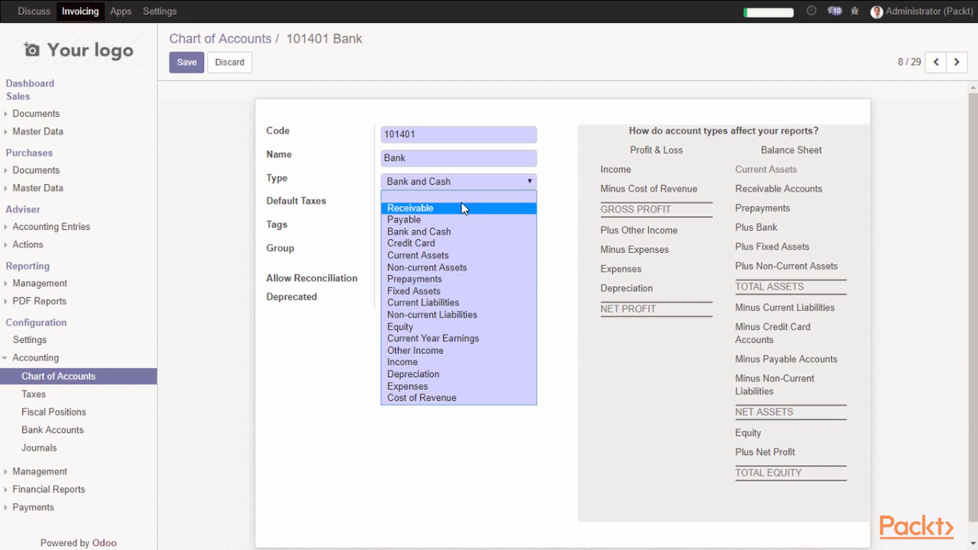
click(411, 208)
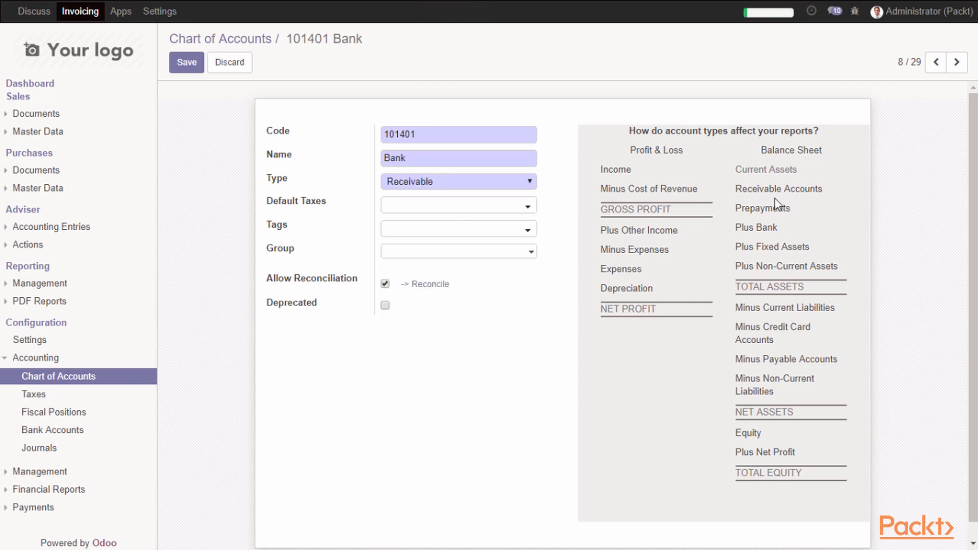
double_click(790, 149)
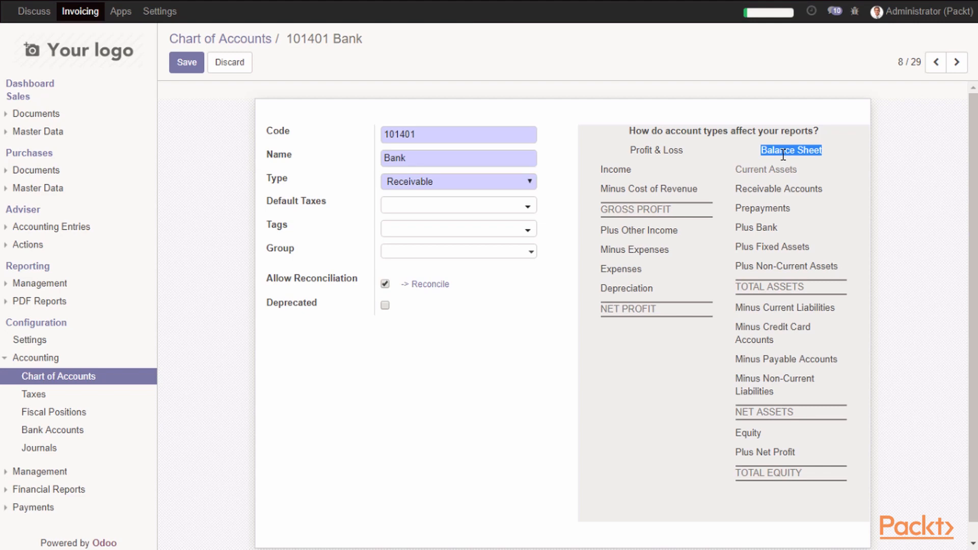
mouse_move(756, 210)
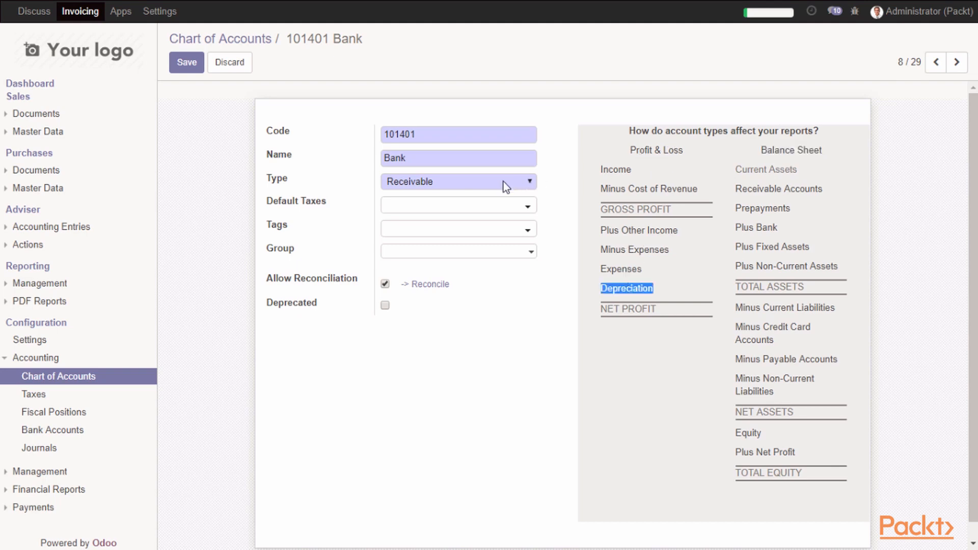
click(459, 181)
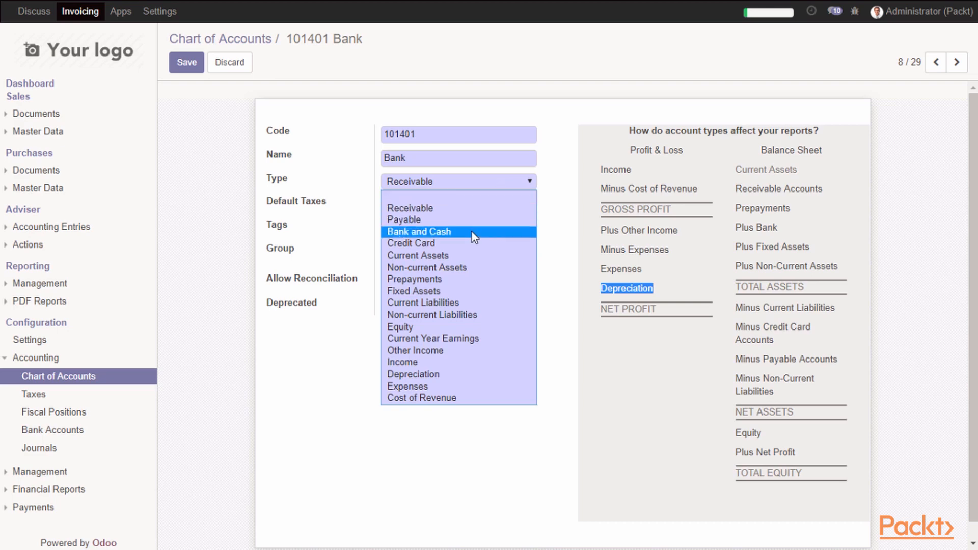
mouse_move(449, 237)
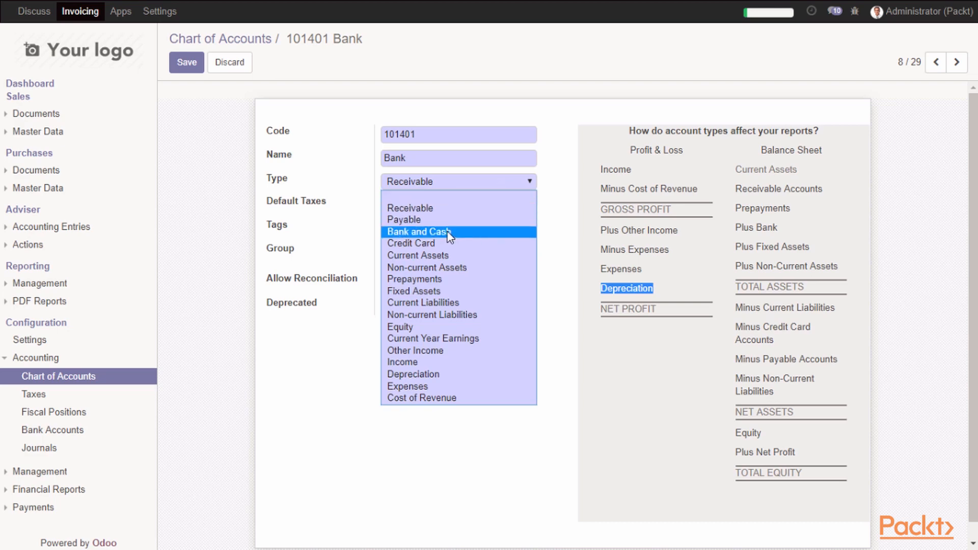
click(416, 231)
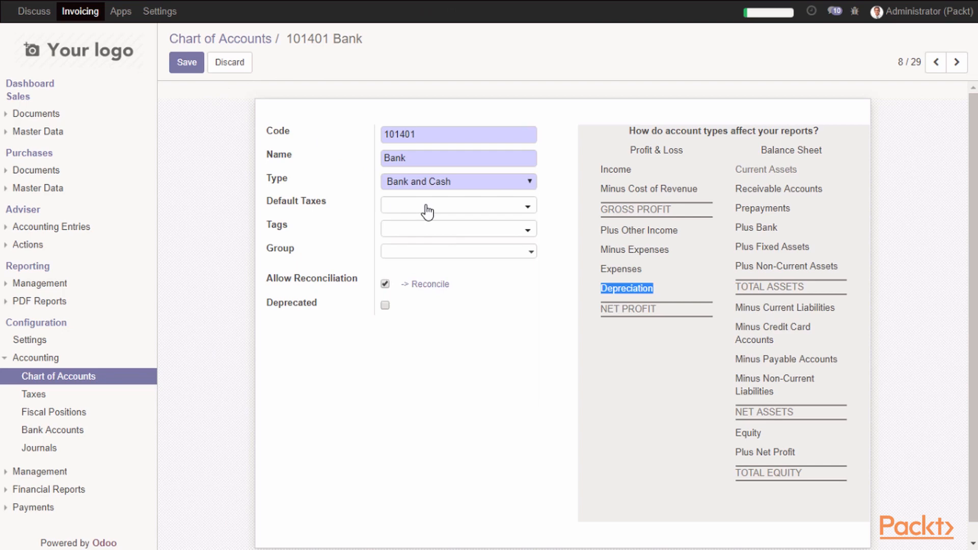
mouse_move(392, 237)
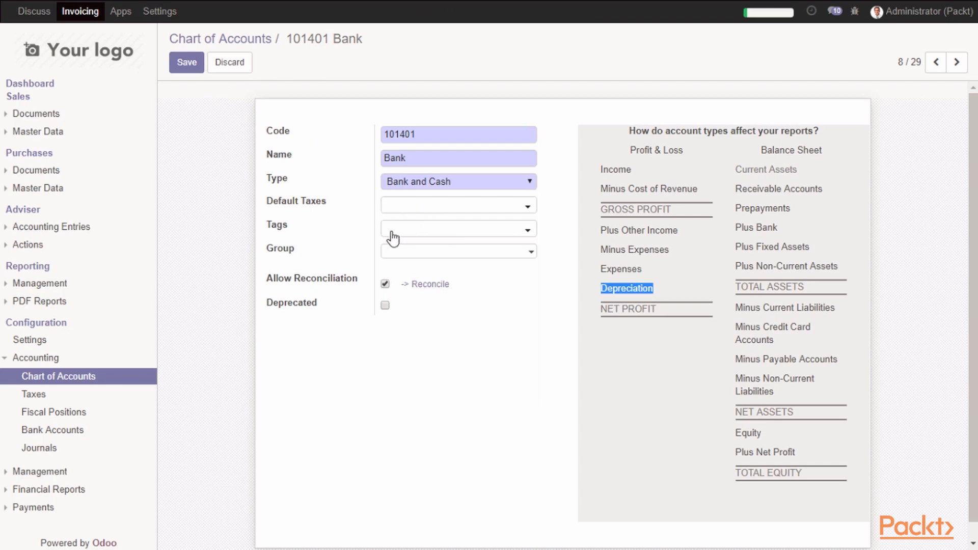
mouse_move(397, 258)
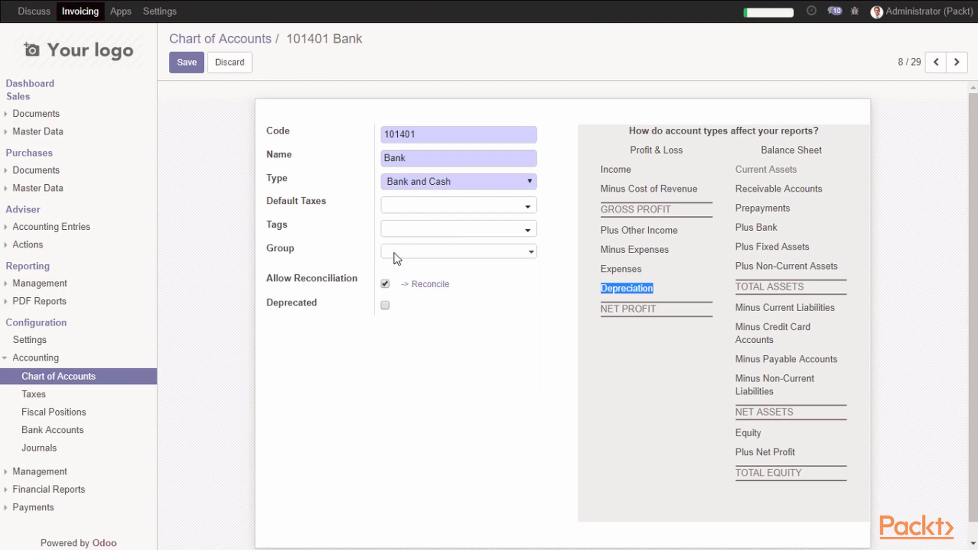
mouse_move(423, 238)
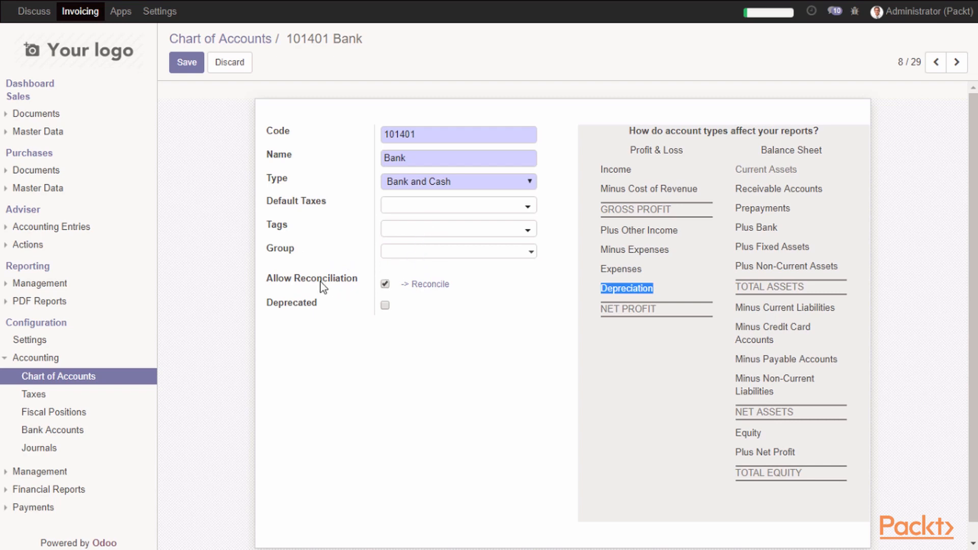
mouse_move(399, 291)
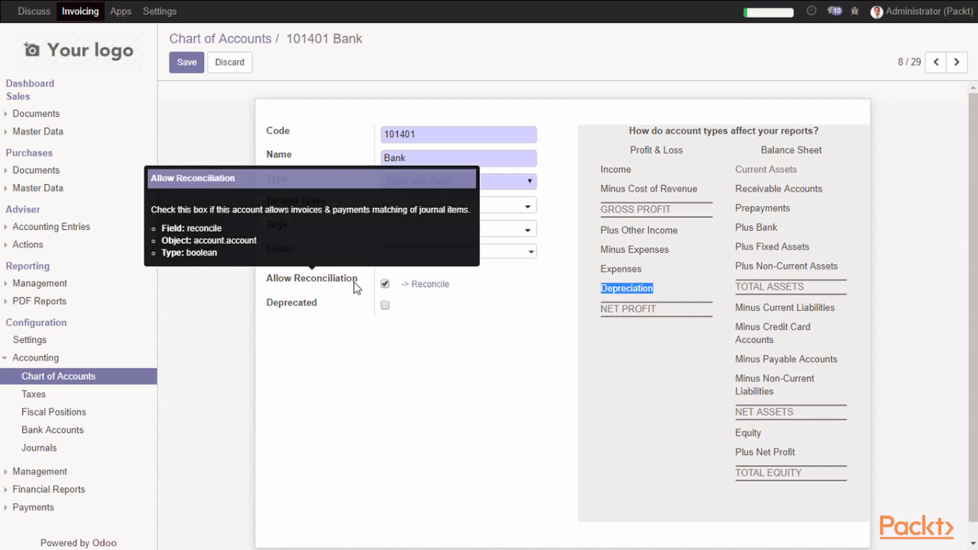
mouse_move(308, 316)
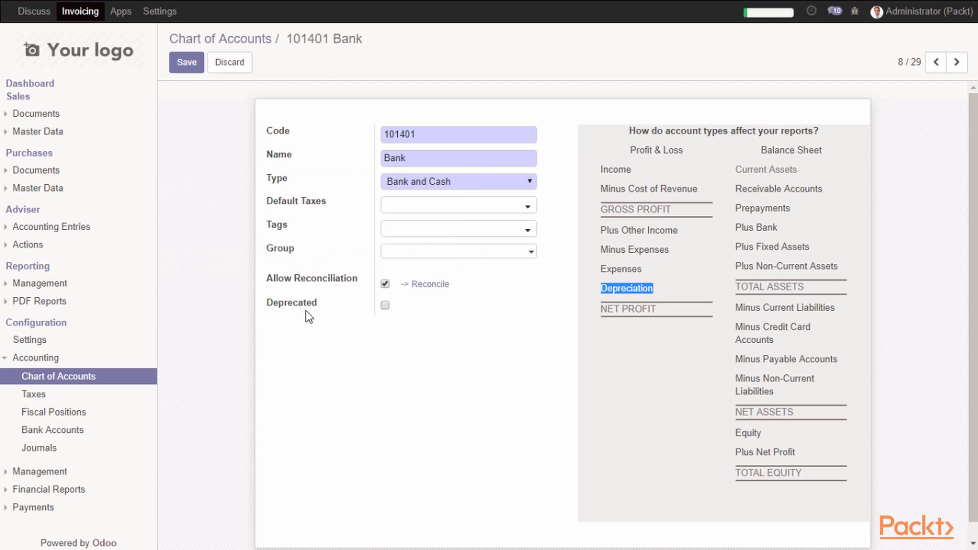
mouse_move(303, 312)
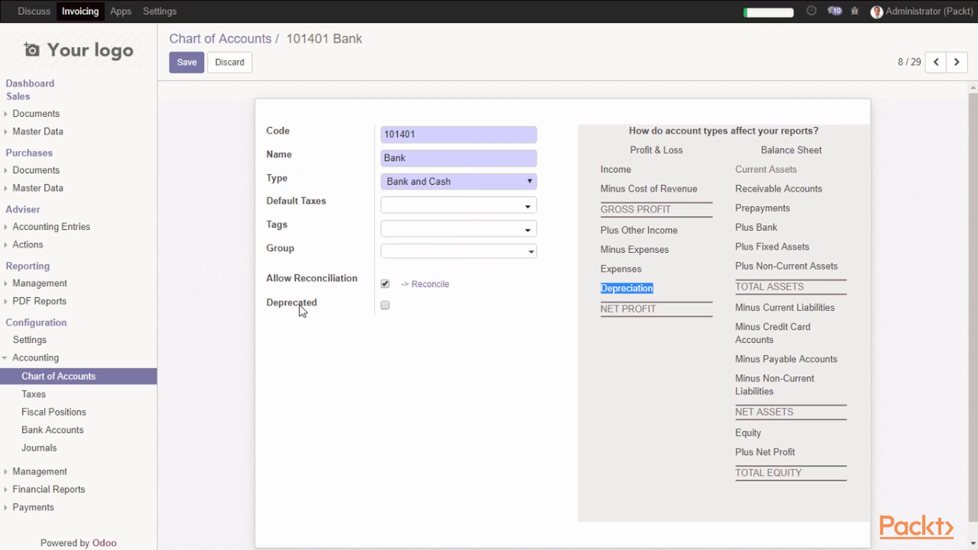
mouse_move(291, 302)
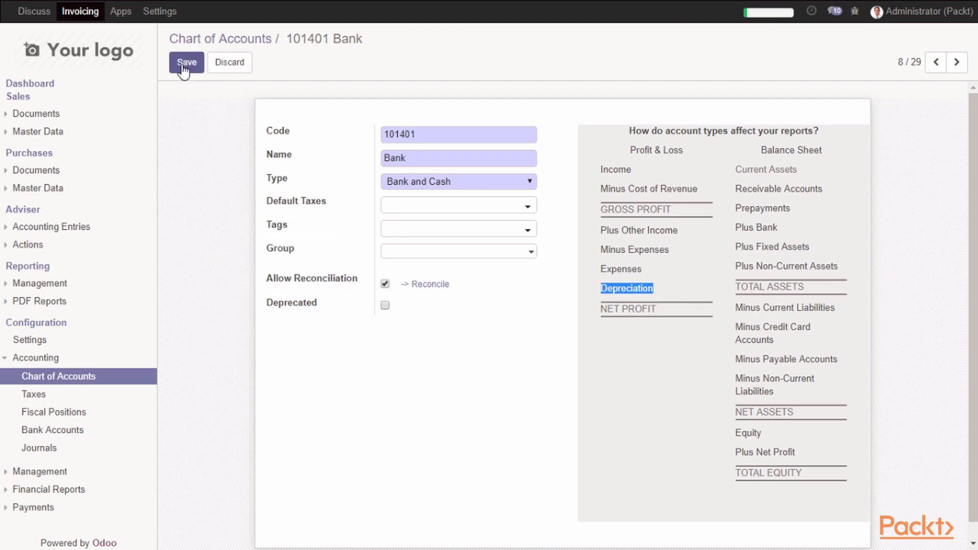
click(186, 61)
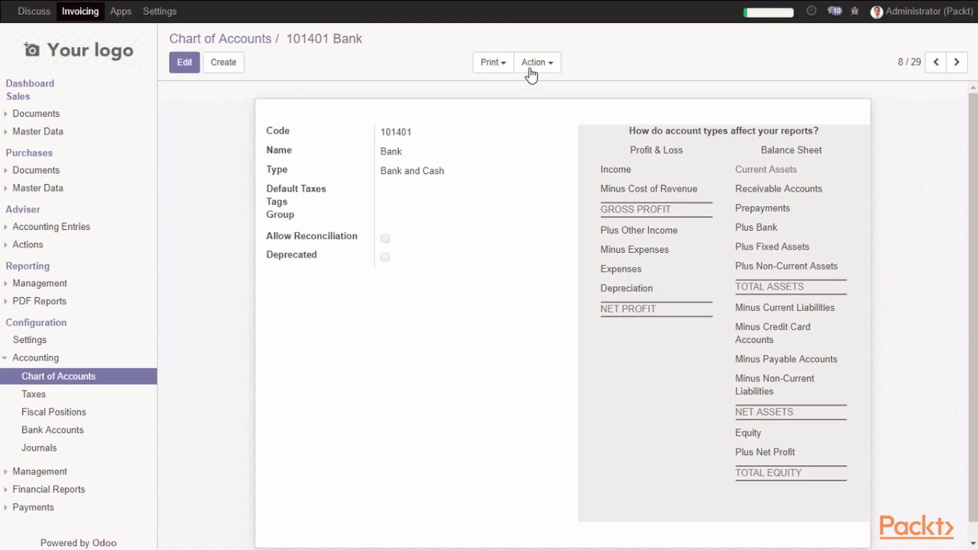
Step: Duplicate the Bank account as 101402 'HSBC Bank', save it, and return to the list
click(536, 62)
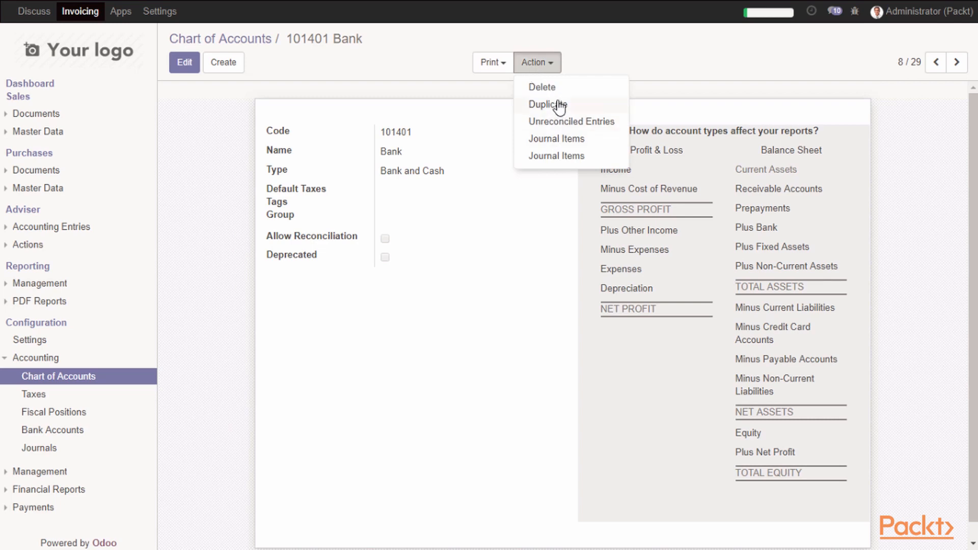
click(549, 104)
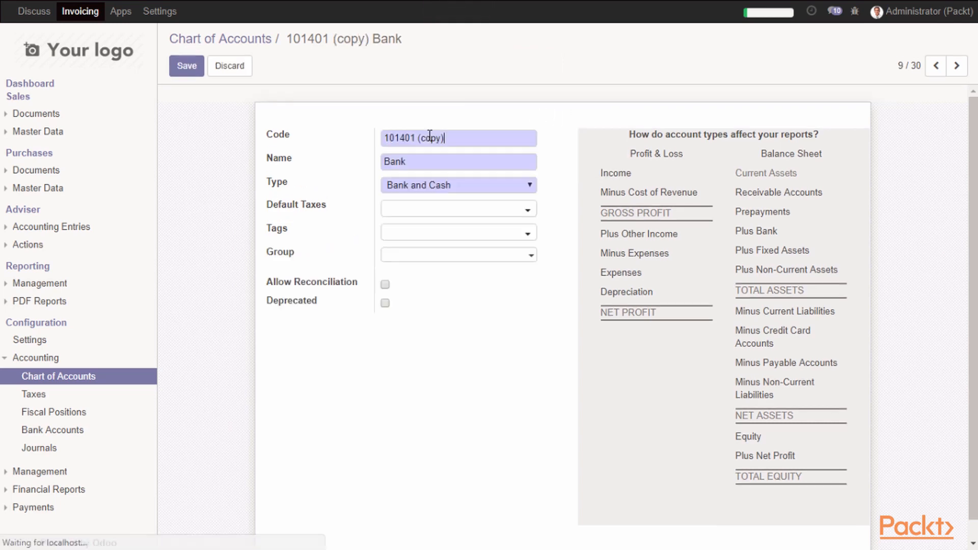
double_click(426, 138)
text(101402)
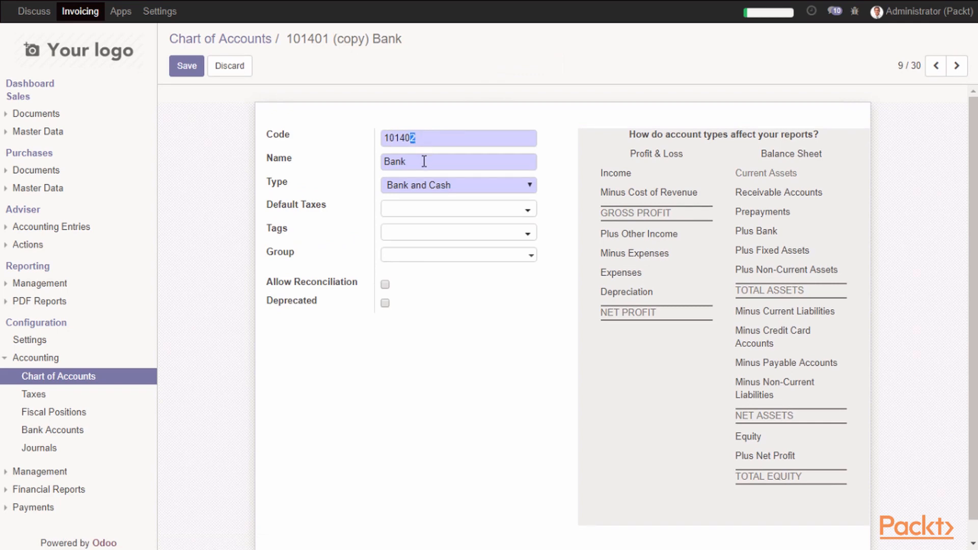
text(H)
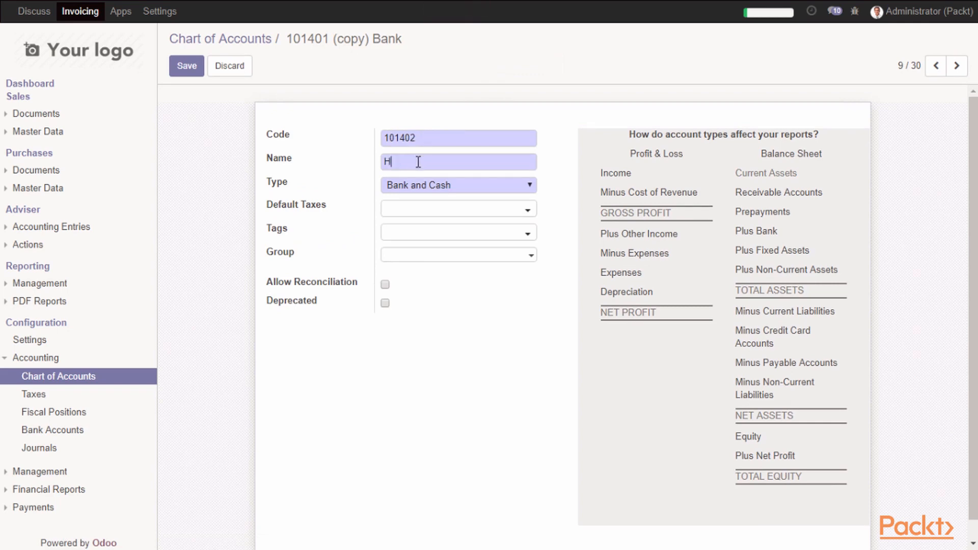
text(SBC Acc)
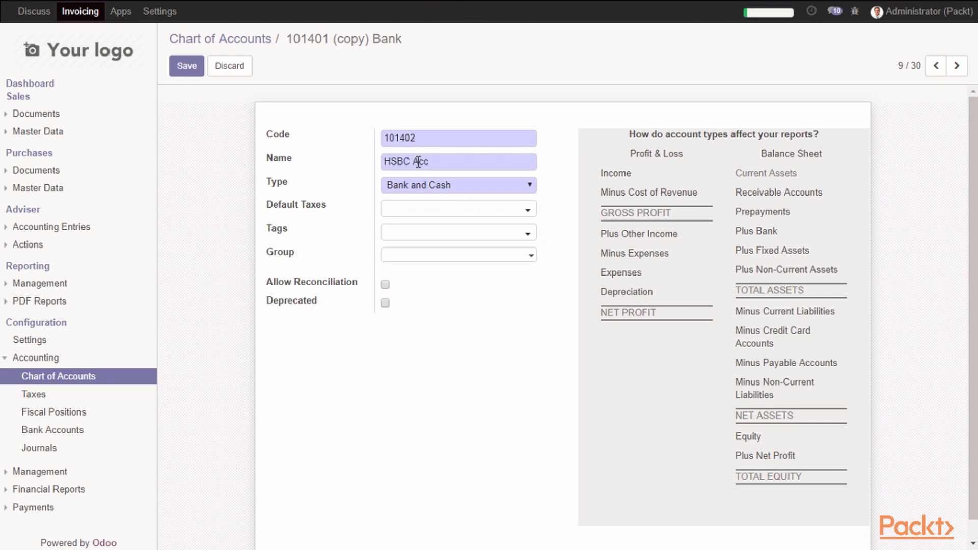
text(Ban)
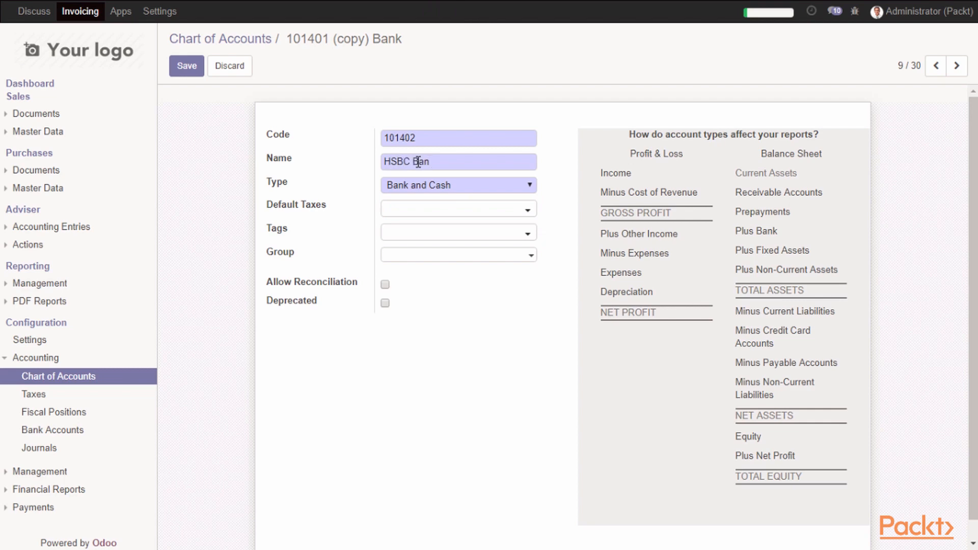
click(186, 66)
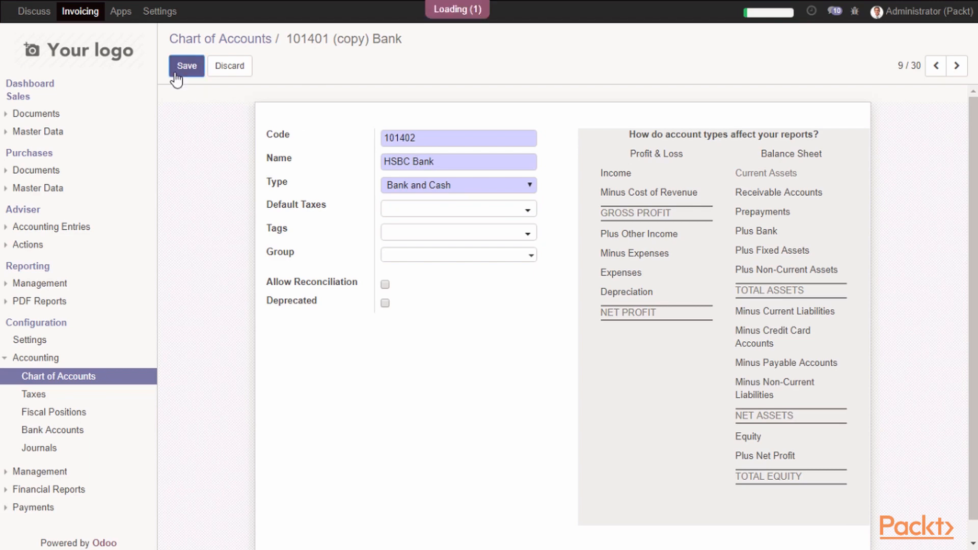
click(186, 66)
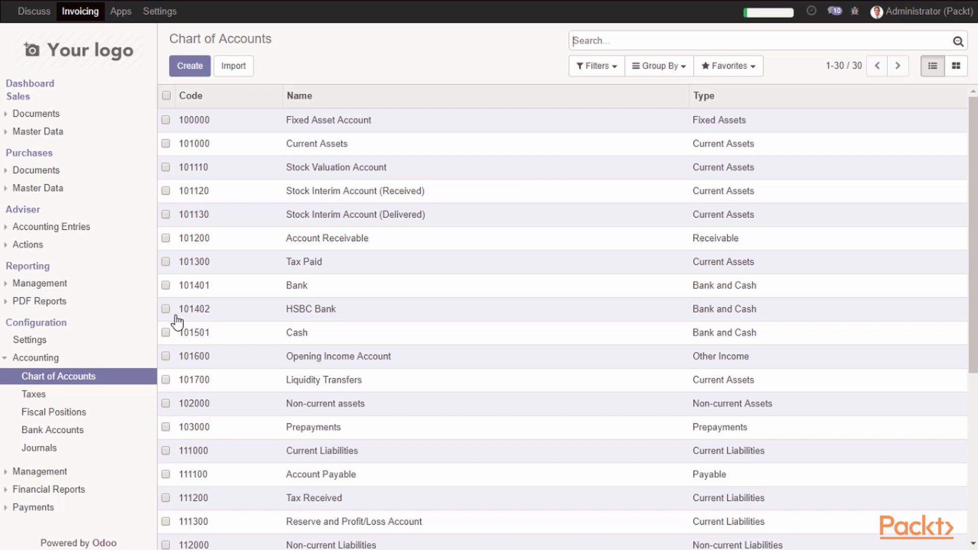
Step: Tick the checkbox beside 101402 HSBC Bank in the Chart of Accounts list
click(166, 308)
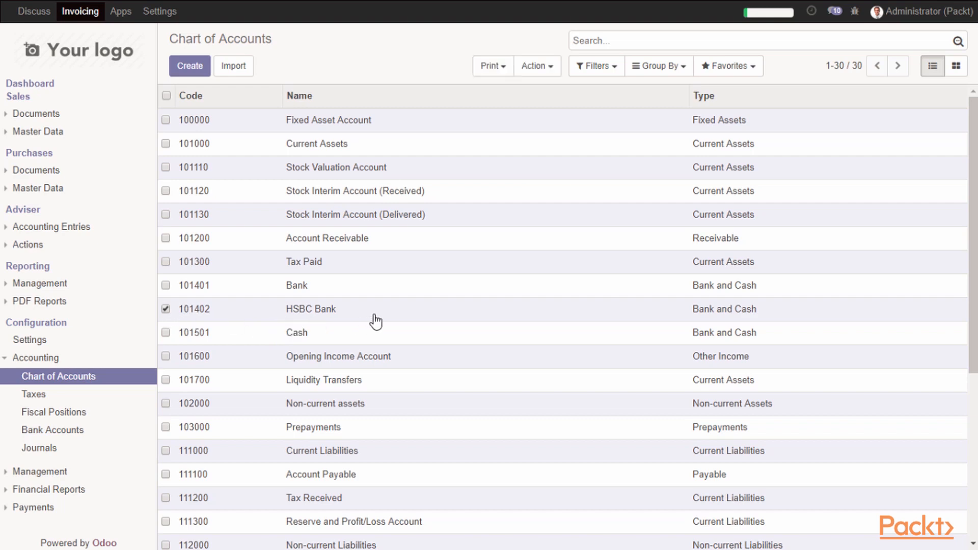